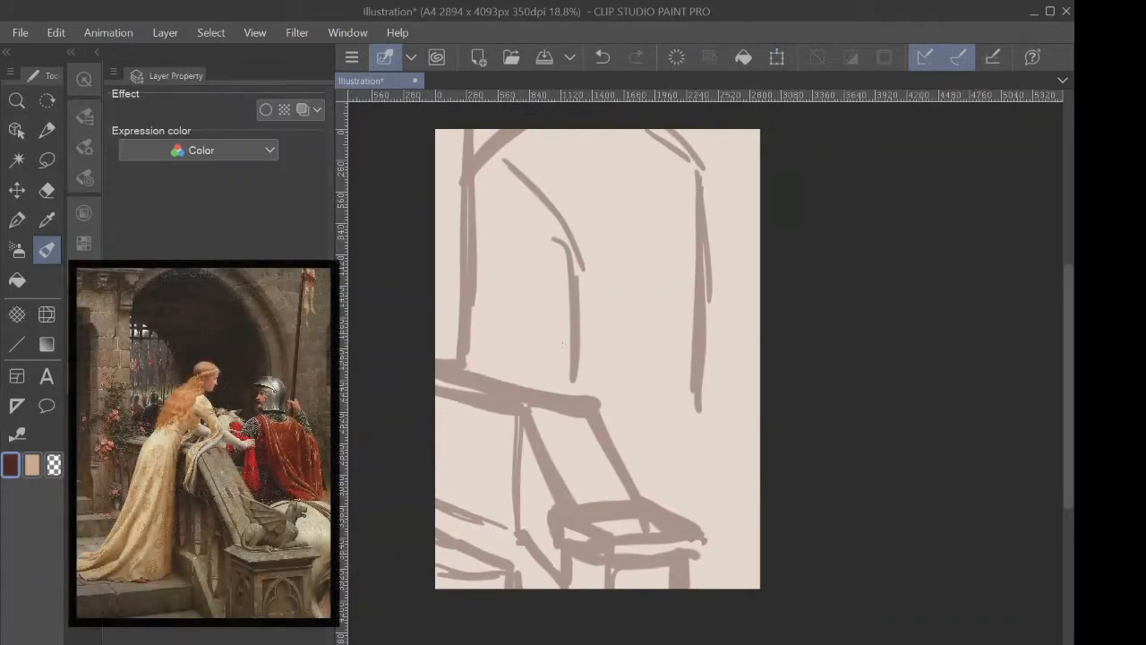
# Step: Choose the Darker pencil at size 7 and trace dark lines over the knight sketch
pyautogui.click(47, 190)
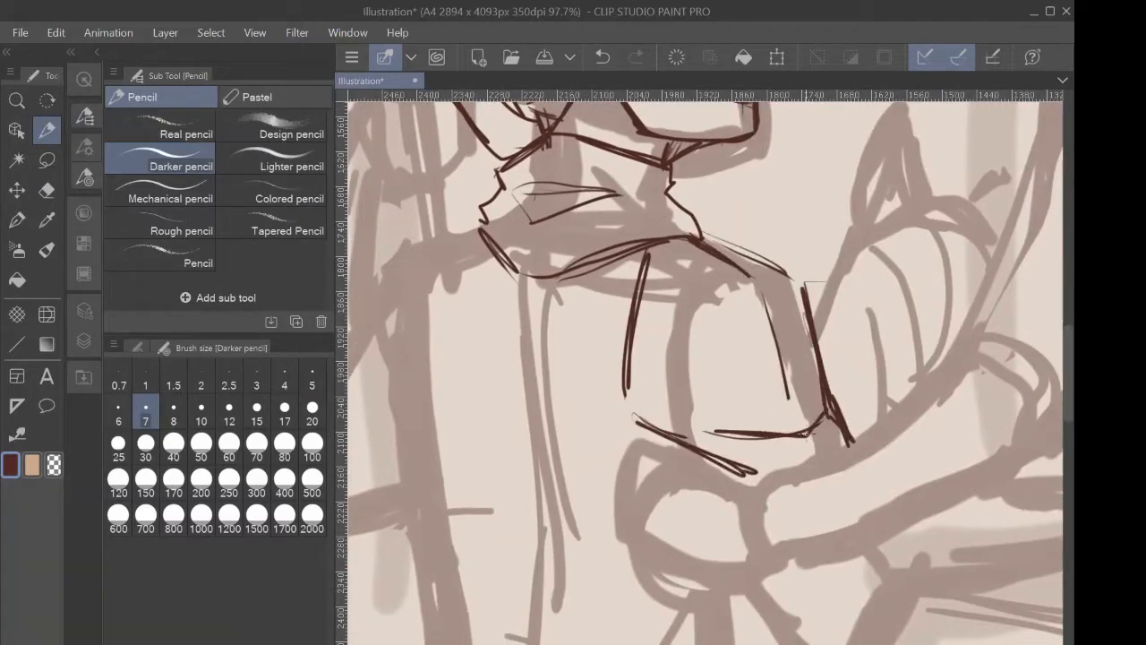
# Step: Ink more figure contours with the Darker pencil, then save under a new file name
pyautogui.click(46, 189)
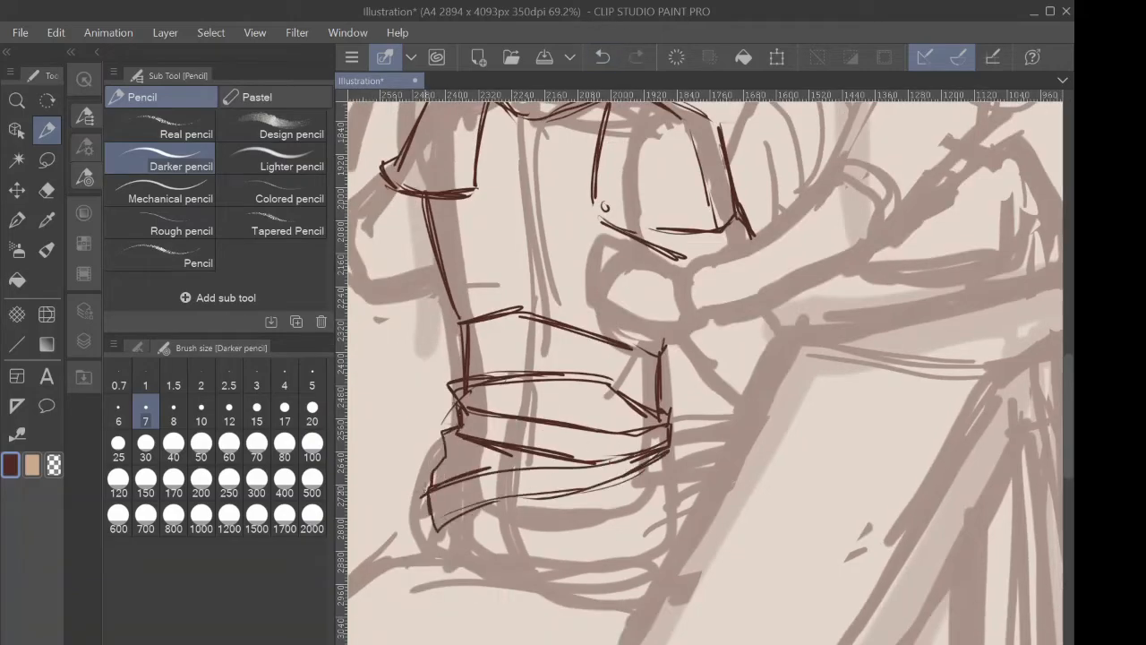
pyautogui.scroll(-3)
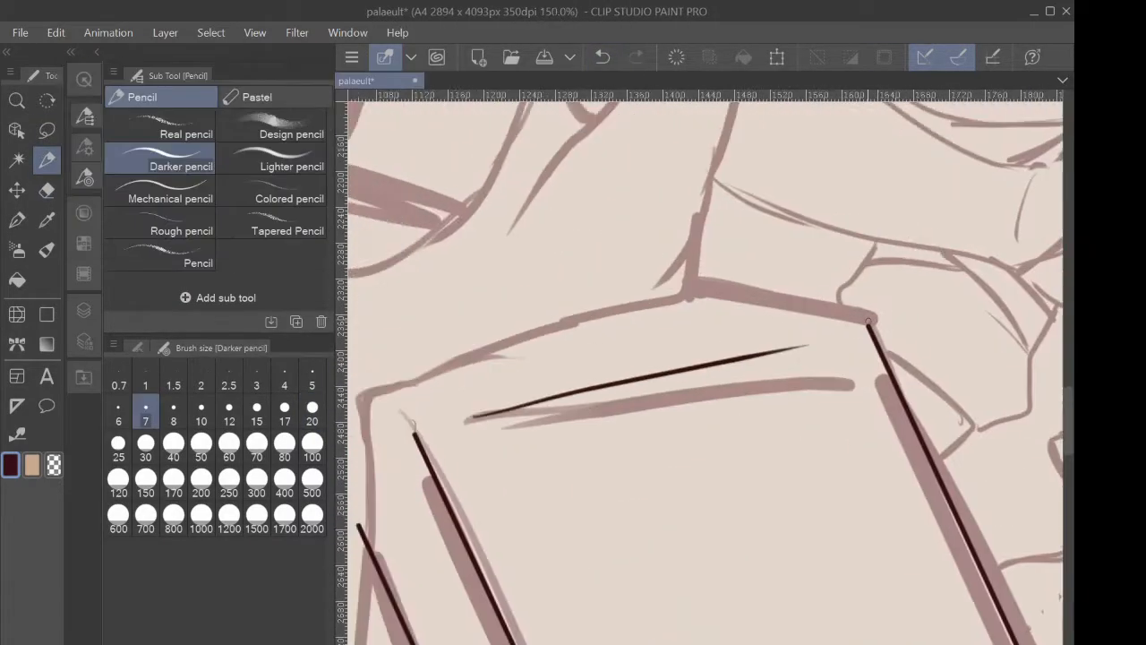
# Step: Ink long, flowing hair strands over the sketch with the Darker pencil
pyautogui.click(46, 189)
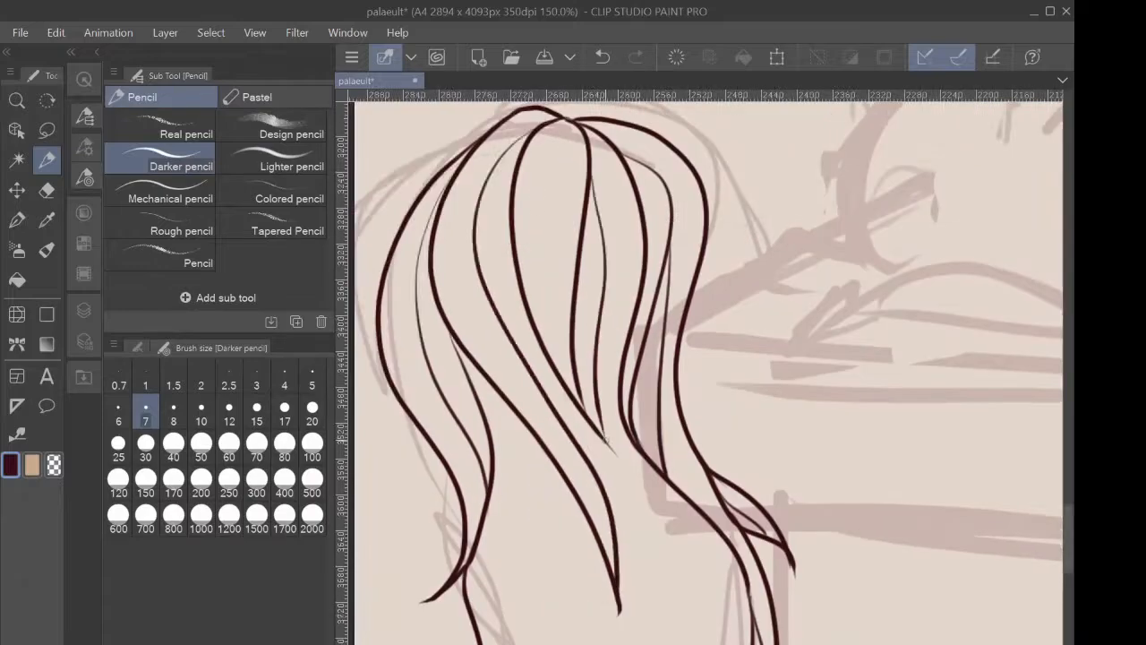
# Step: Thicken the curling hair strands with bolder pencil lines and show the Layer palette
pyautogui.scroll(-3)
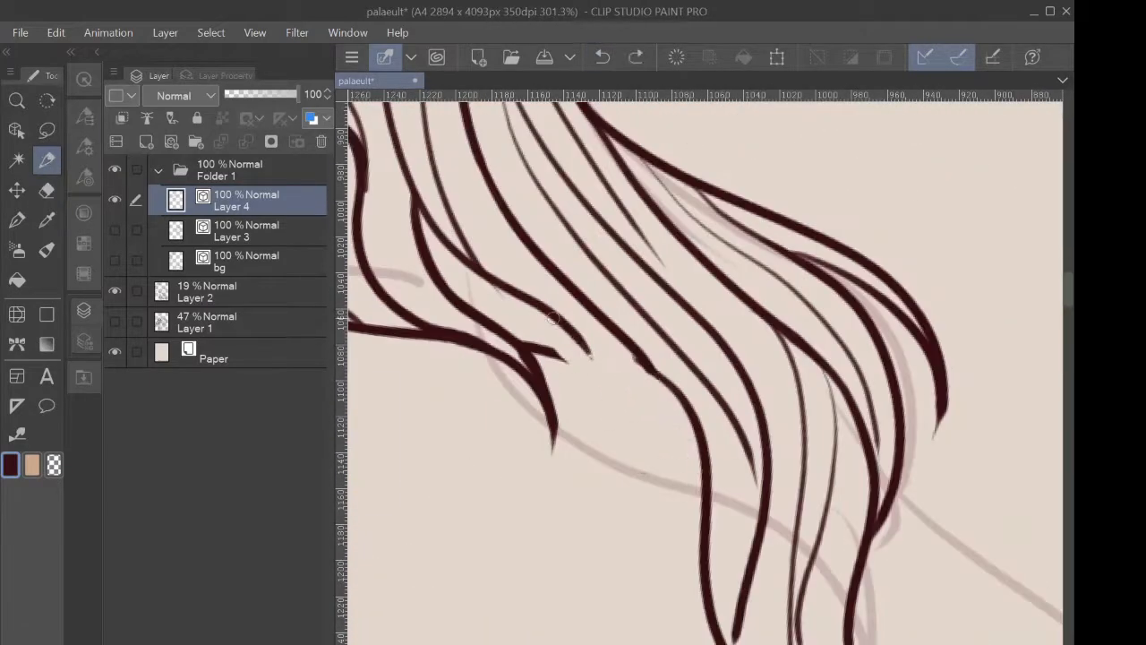
pyautogui.scroll(-3)
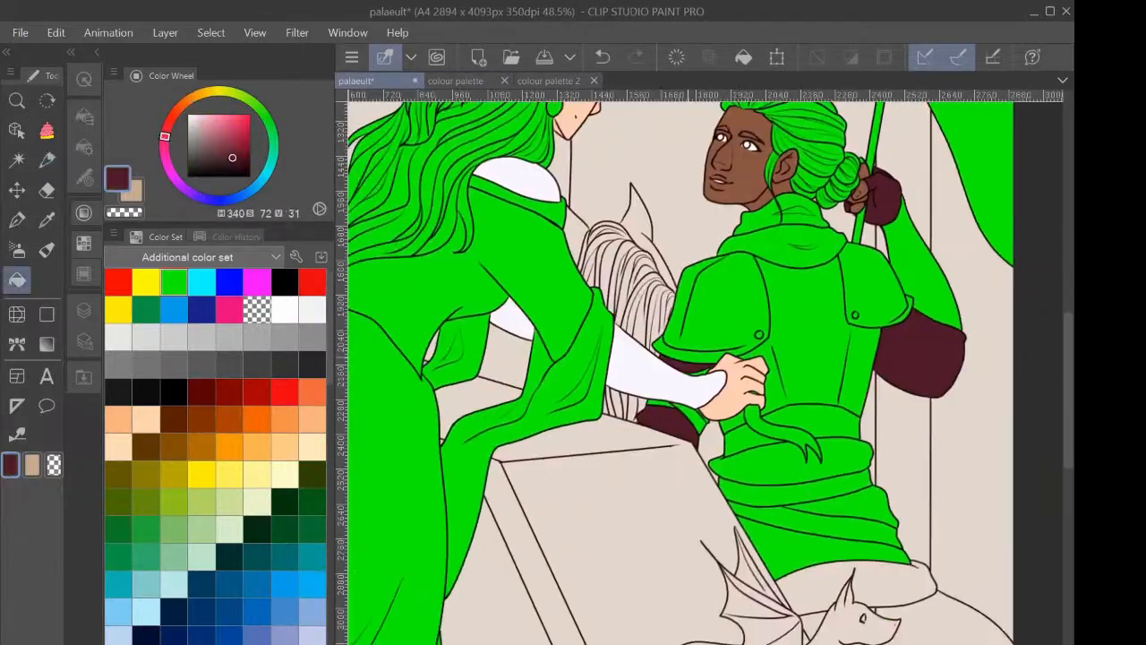
# Step: Compare the 'colour palette' and 'colour palette 2' swatch sheets against the 'palaeult' painting
pyautogui.click(455, 80)
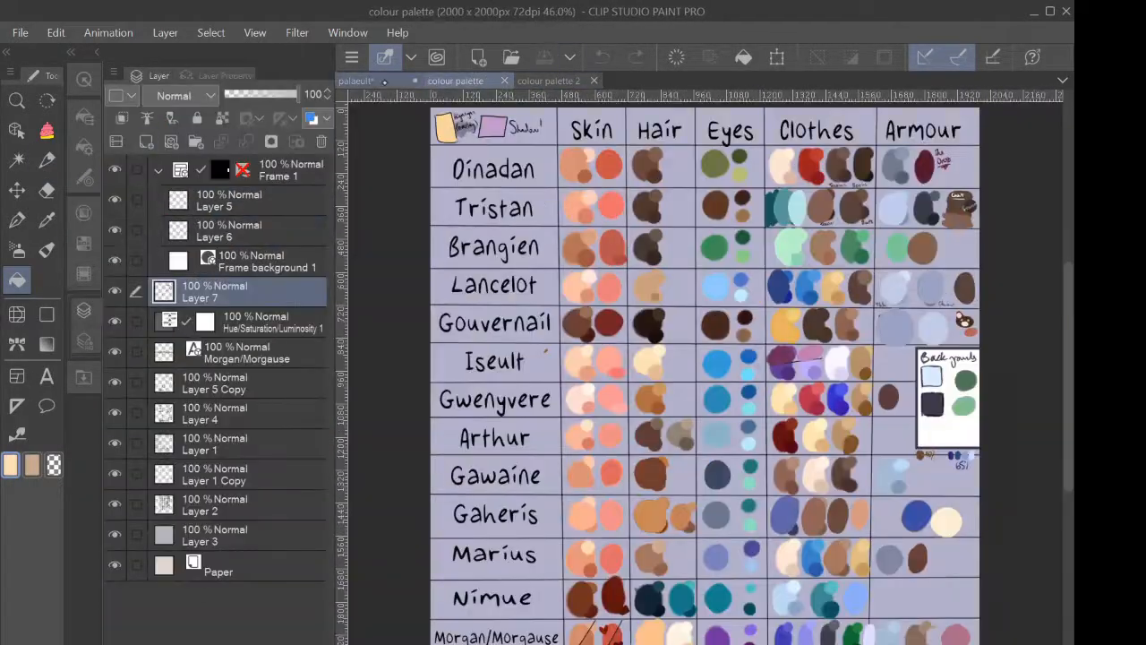
pyautogui.click(373, 81)
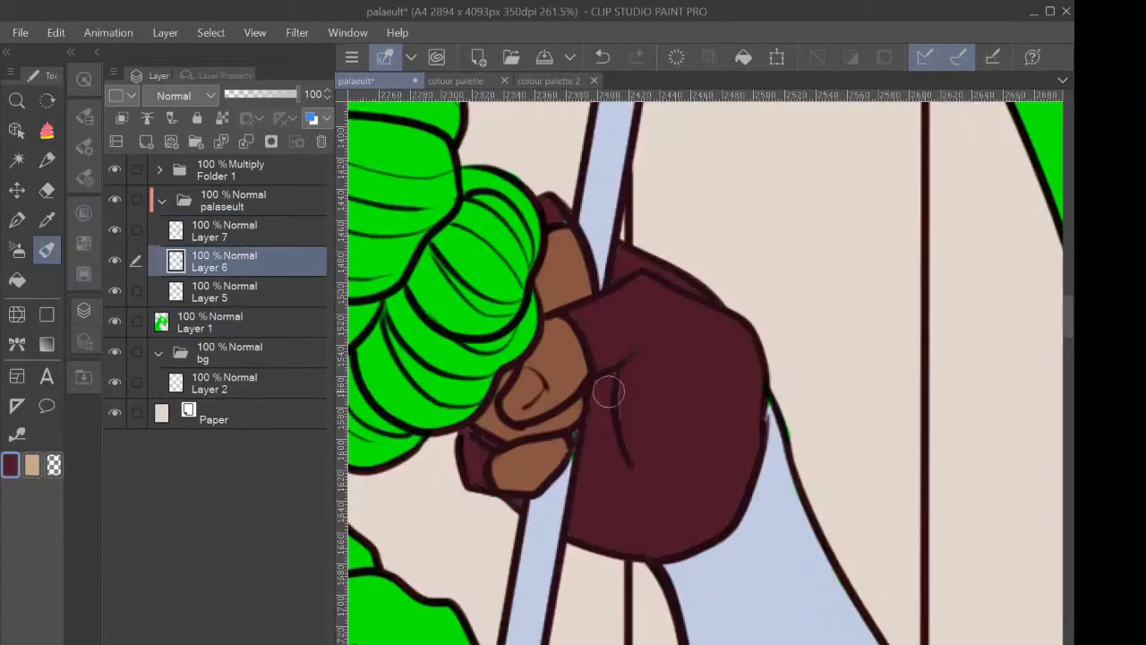
pyautogui.click(549, 80)
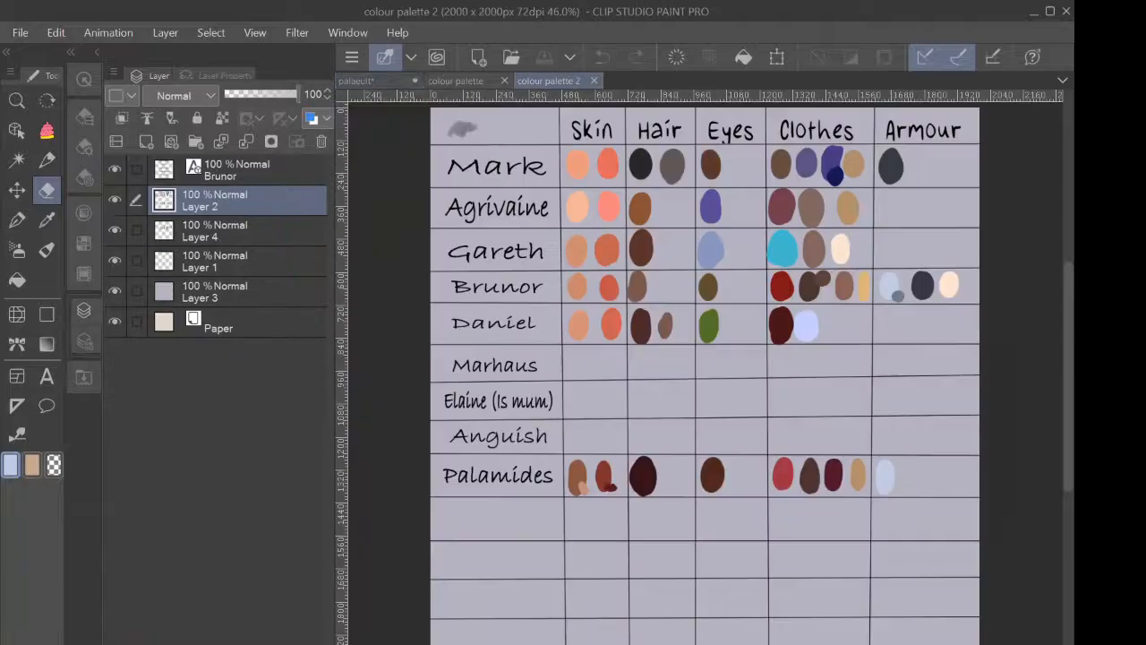
pyautogui.click(383, 81)
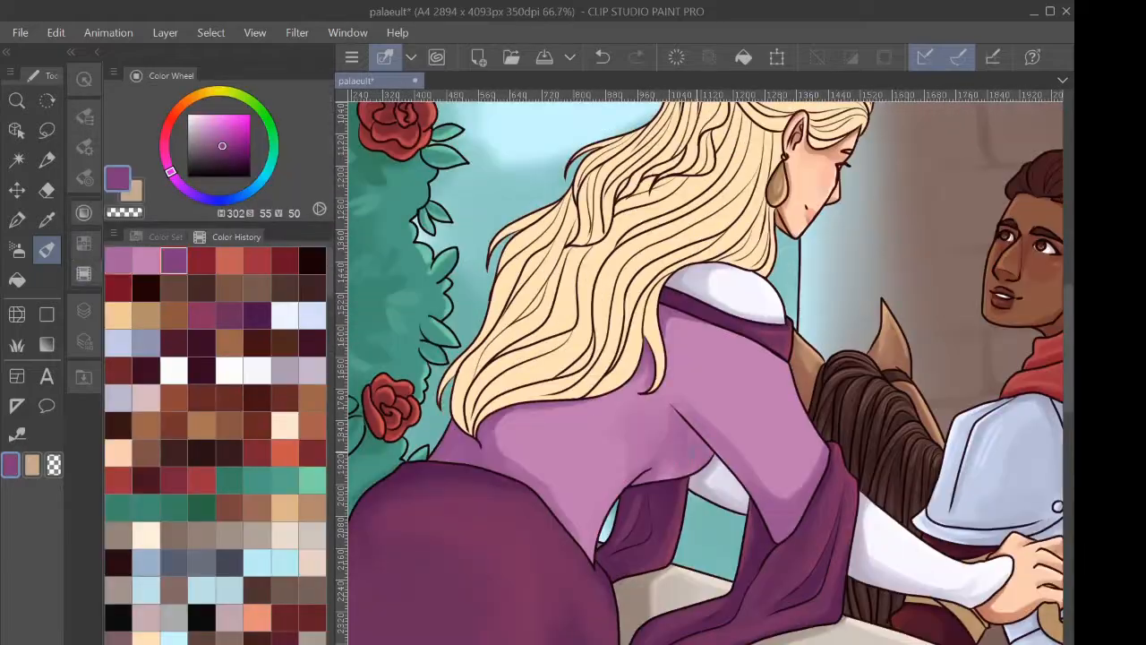
# Step: Pick a lighter pink in the Color Wheel for dress highlights
pyautogui.click(213, 120)
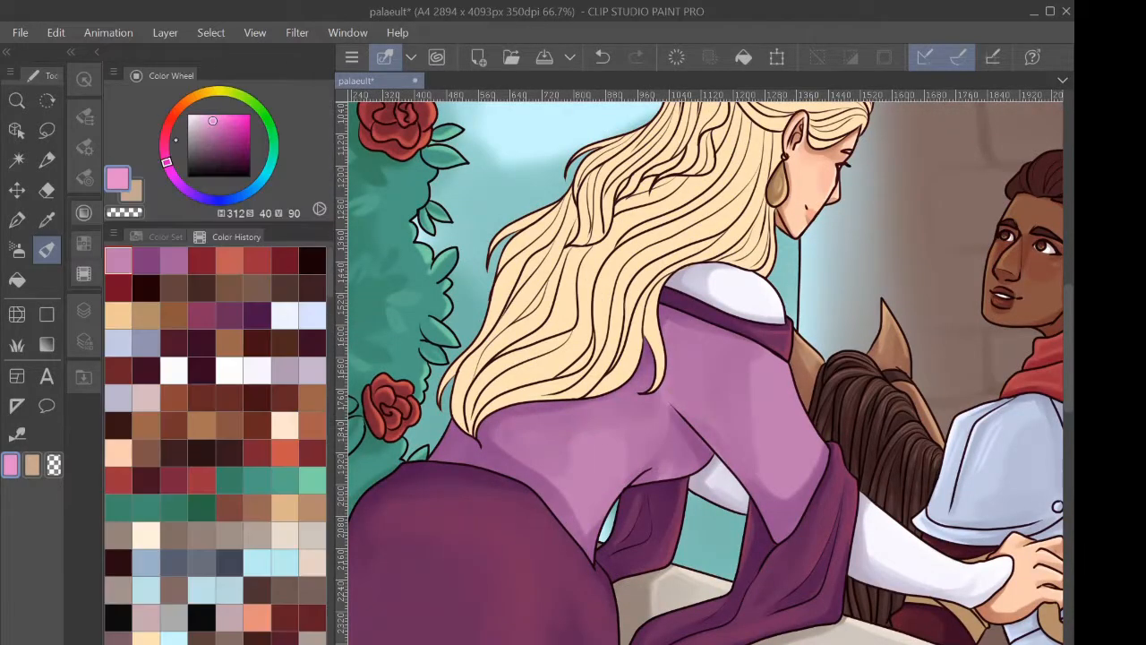